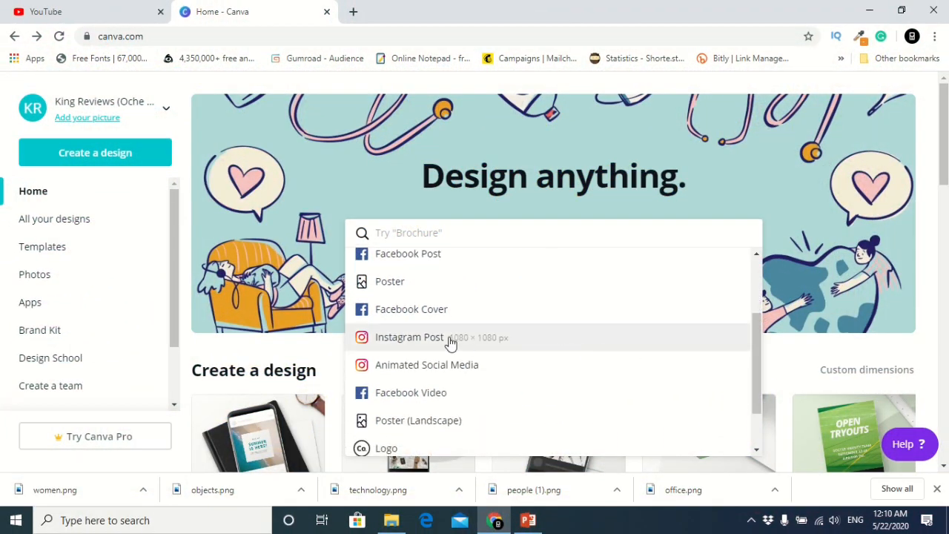
# Start a new blank Instagram Post design from the Canva home page.
pyautogui.click(409, 337)
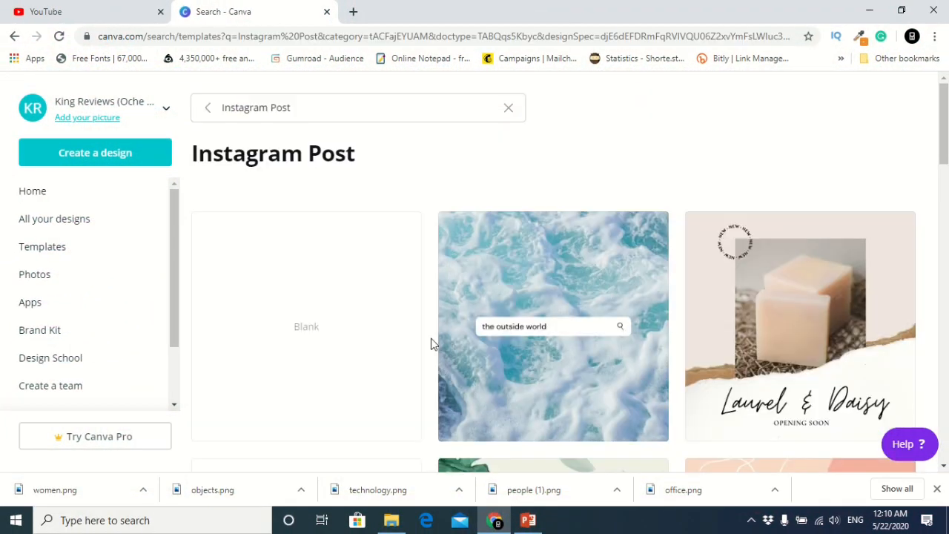
pyautogui.click(306, 326)
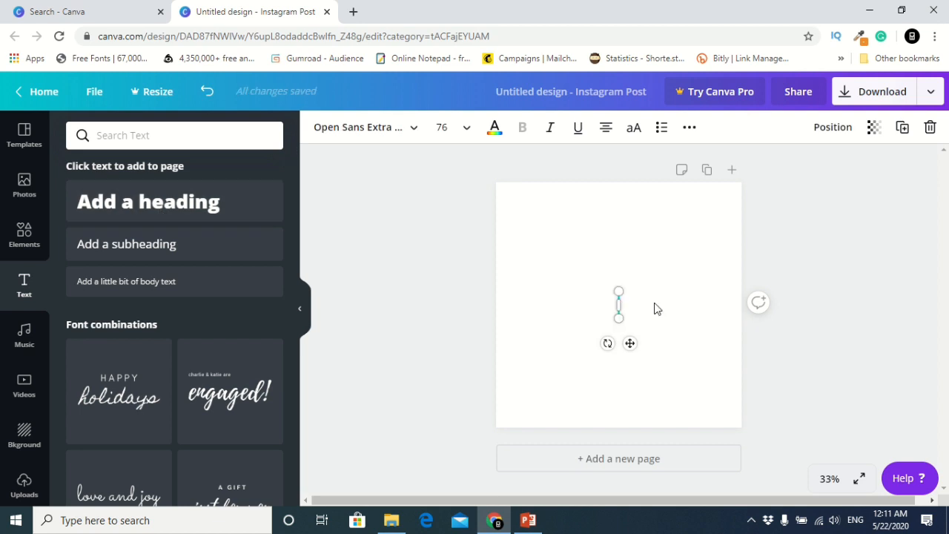
# Add the headline HOW YOU DO CREATE INSTAGRAM CAROUSEL? in a new font on a dark blue-grey background.
pyautogui.write('HOW YOU DO')
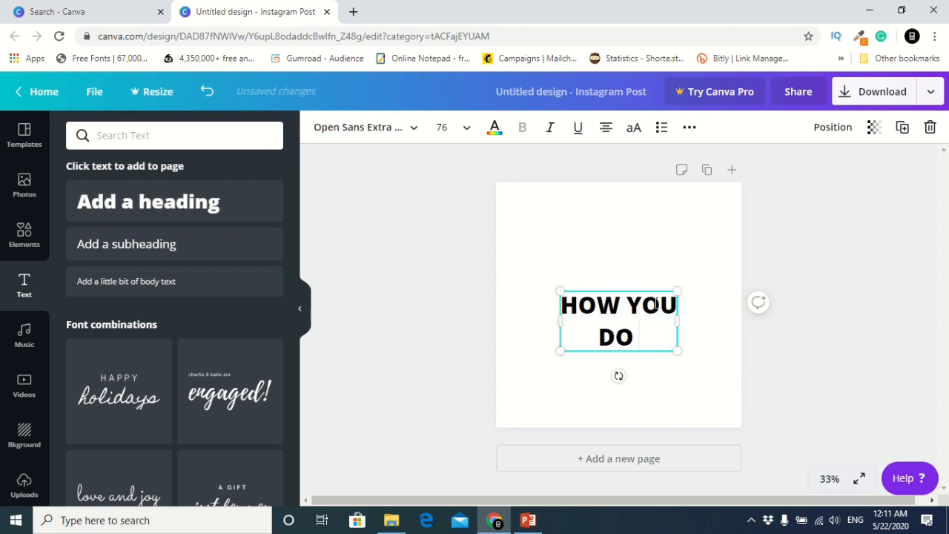
pyautogui.write('CREATE INSTAGRAM CAROUSEL')
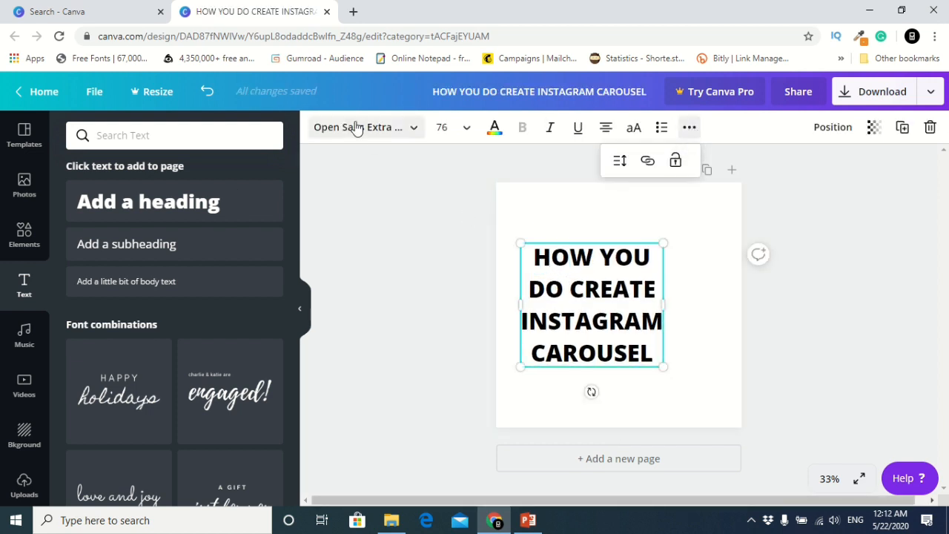
pyautogui.click(368, 128)
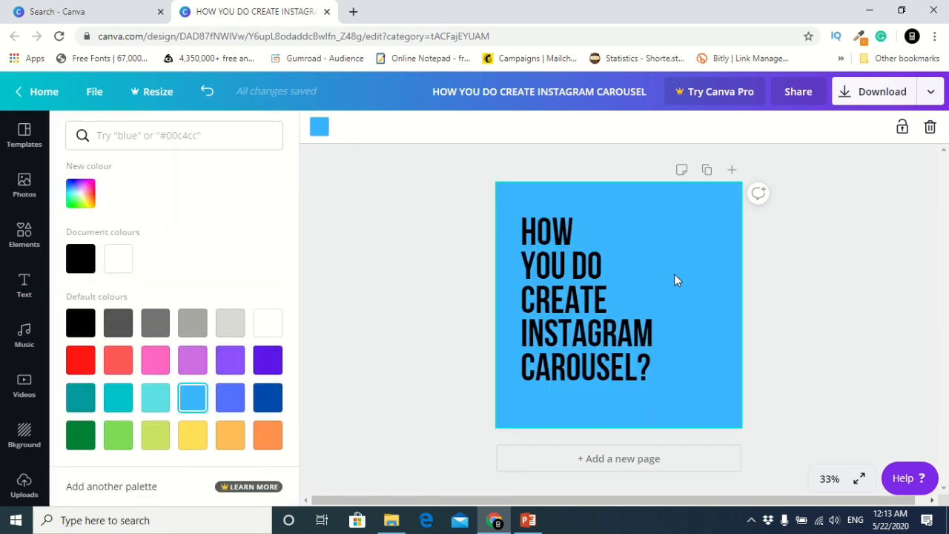
pyautogui.click(23, 285)
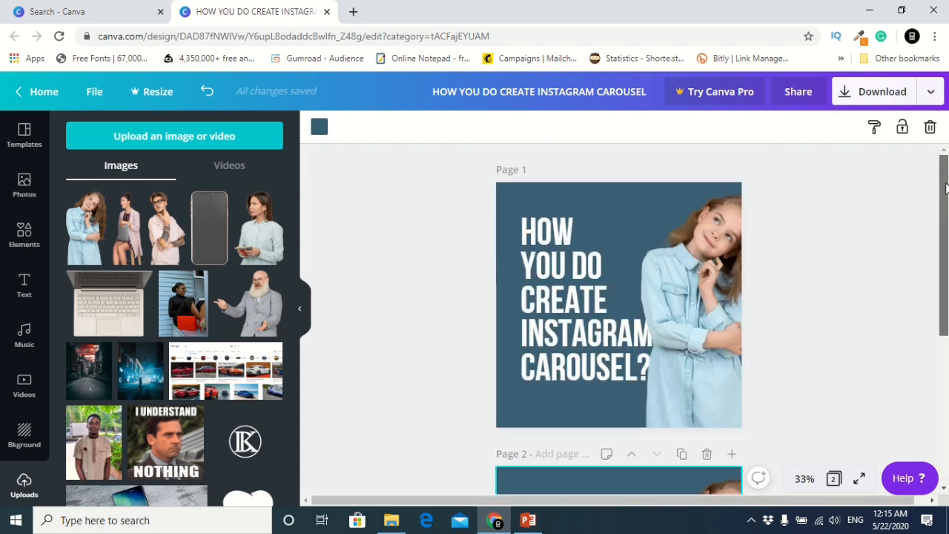
# On page 2, slide the girl photo to the left edge and move the headline right.
pyautogui.scroll(-3)
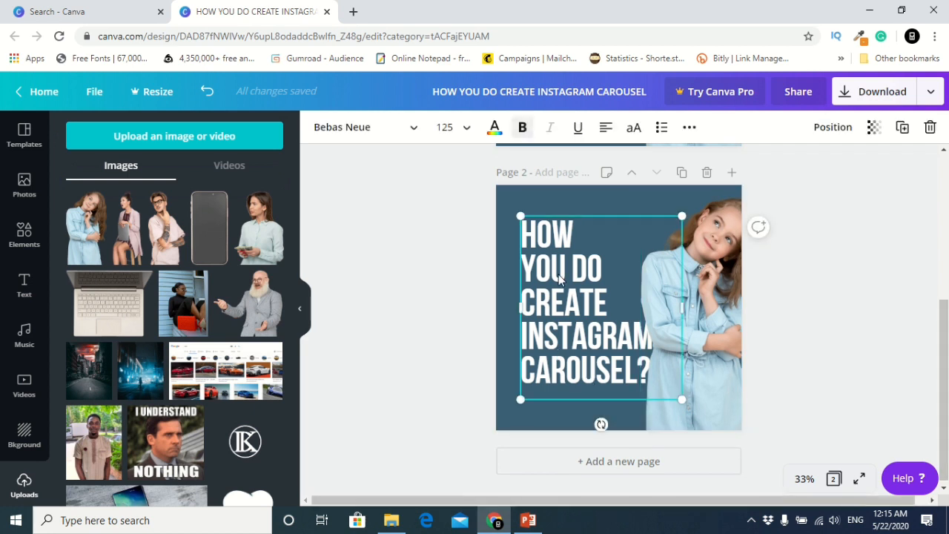
pyautogui.click(667, 269)
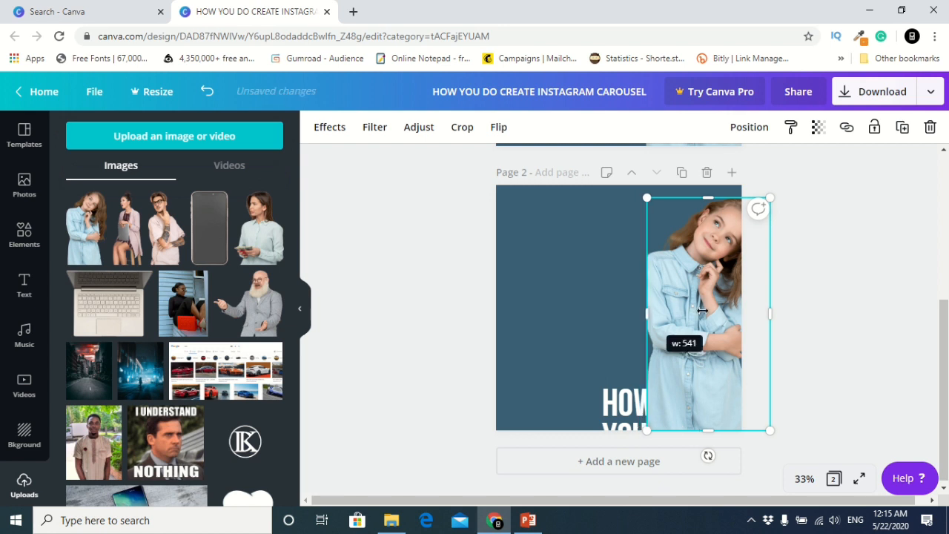
pyautogui.moveTo(769, 314); pyautogui.dragTo(756, 315)
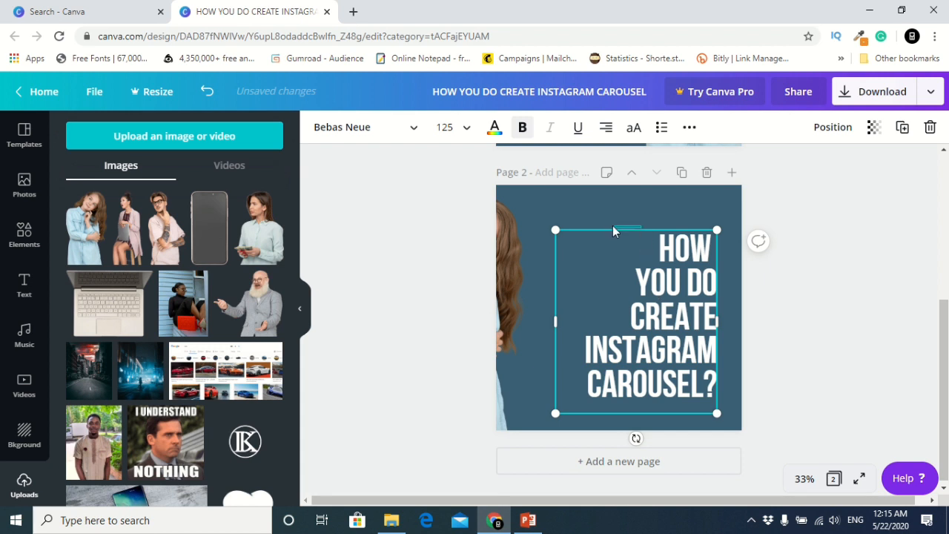
pyautogui.moveTo(590, 119)
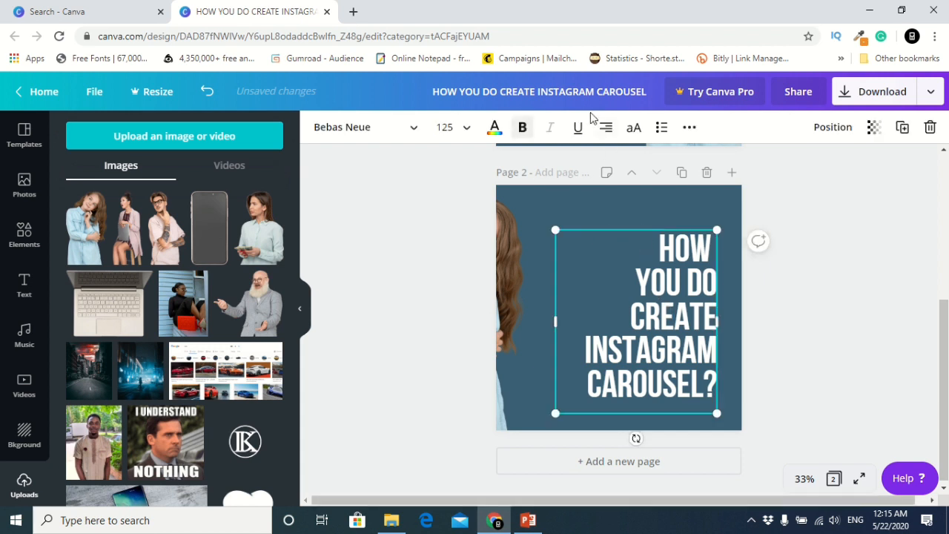
# Centre then delete the old headline text on page 2, leaving an empty text box.
pyautogui.click(605, 127)
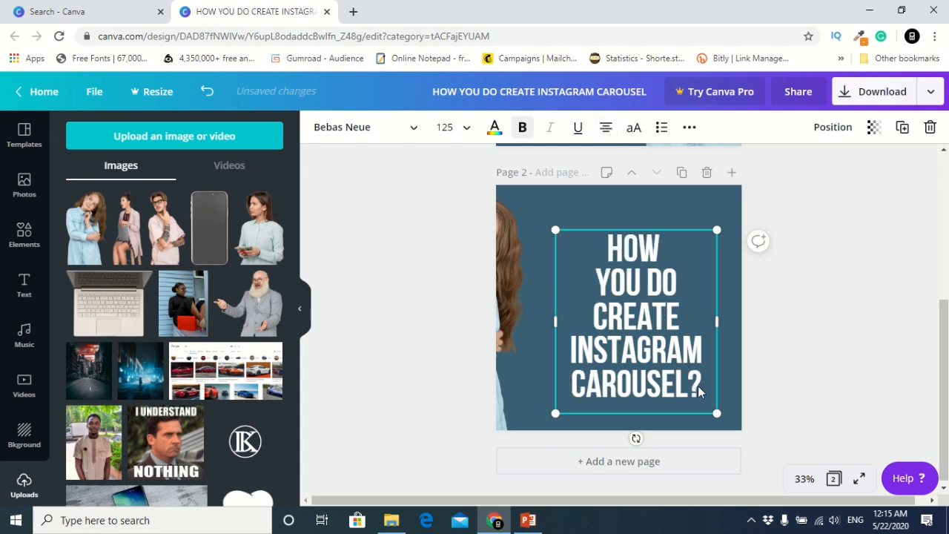
pyautogui.doubleClick(696, 384)
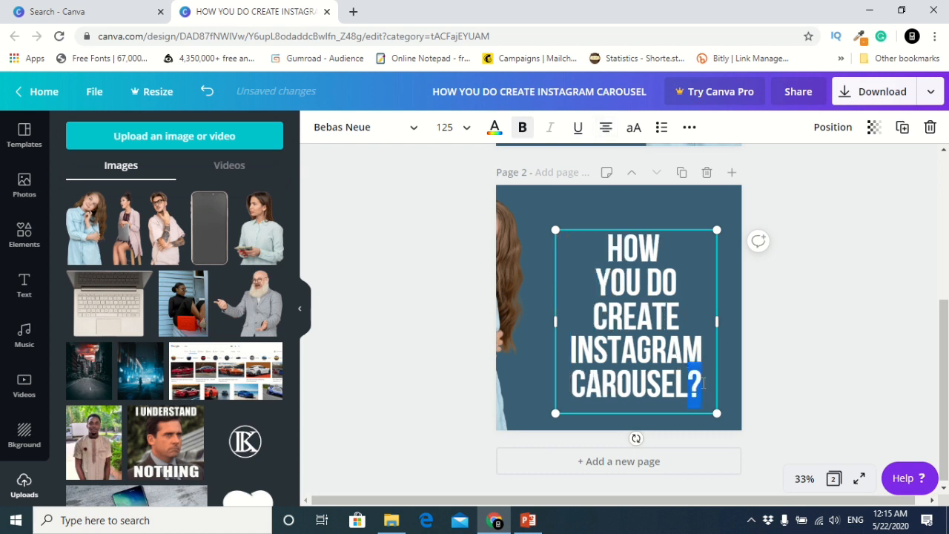
pyautogui.press('Backspace')
pyautogui.write('U')
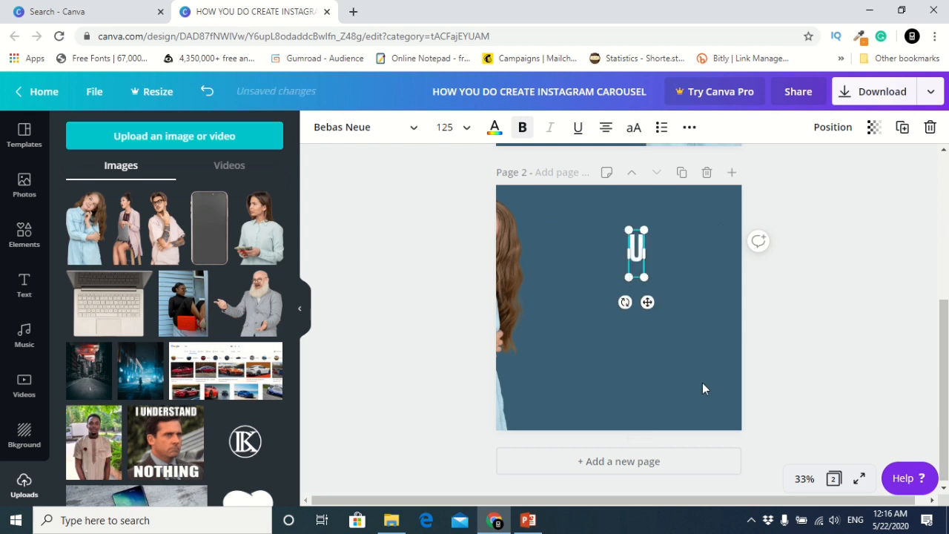
# Write UP TO 10 POST CAROUSEL on page 2 and give the word CAROUSEL a custom colour.
pyautogui.write('P')
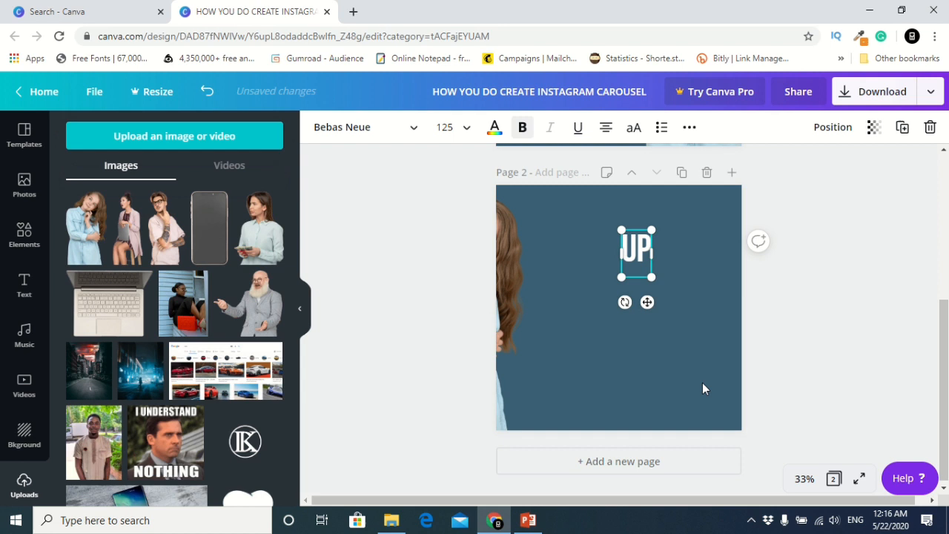
pyautogui.write('TO 10 POST CAROUSEL')
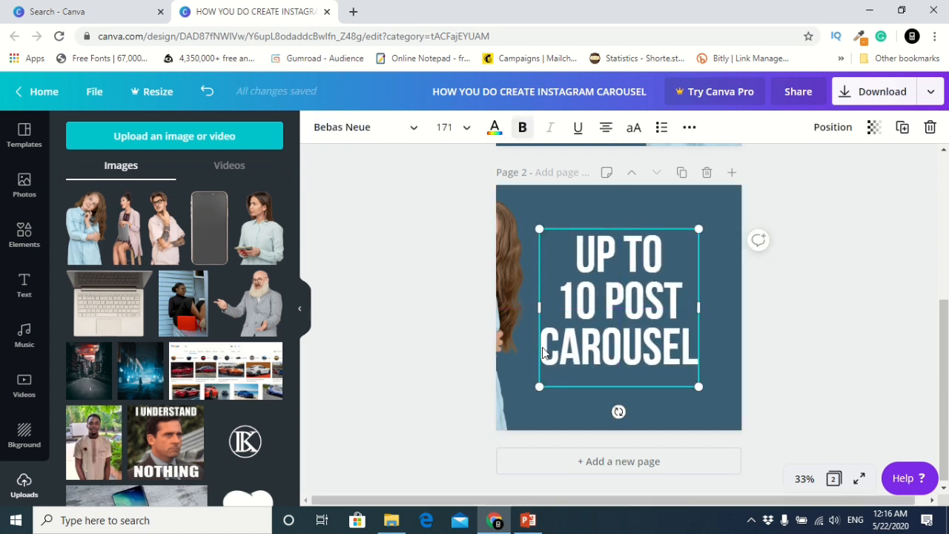
pyautogui.click(494, 127)
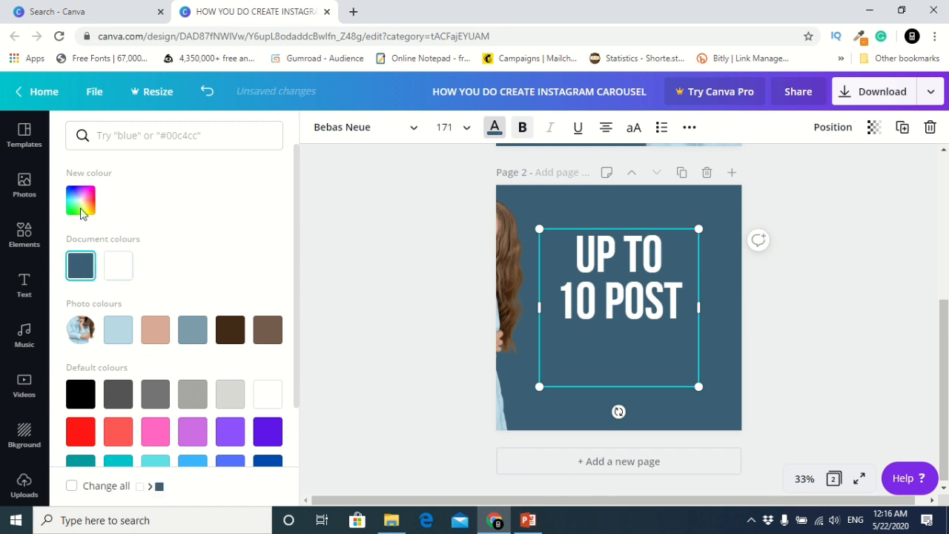
pyautogui.click(80, 200)
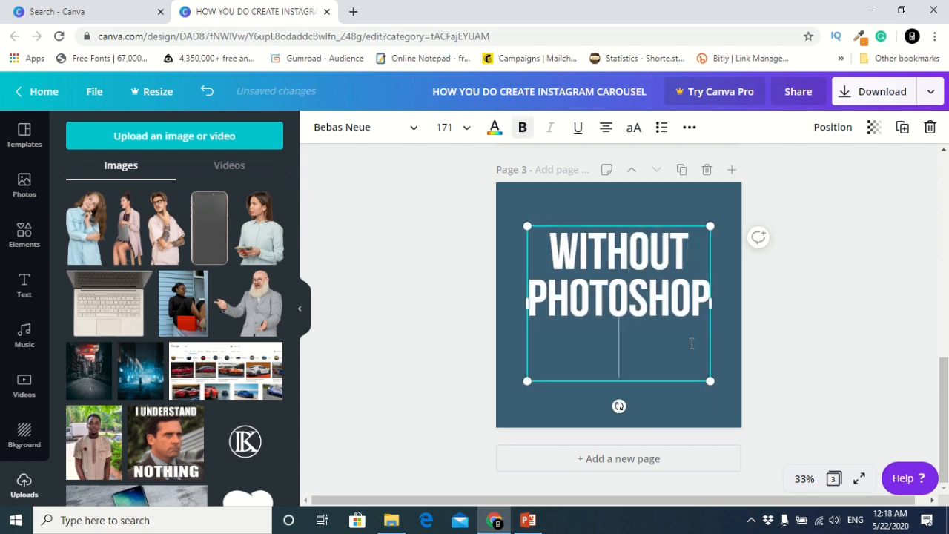
# Write WITHOUT PHOTOSHOP OR ANY ADVANCED TOOLS on page 3 and enlarge the headline.
pyautogui.write('OR ANY ADVANCED TOOLS')
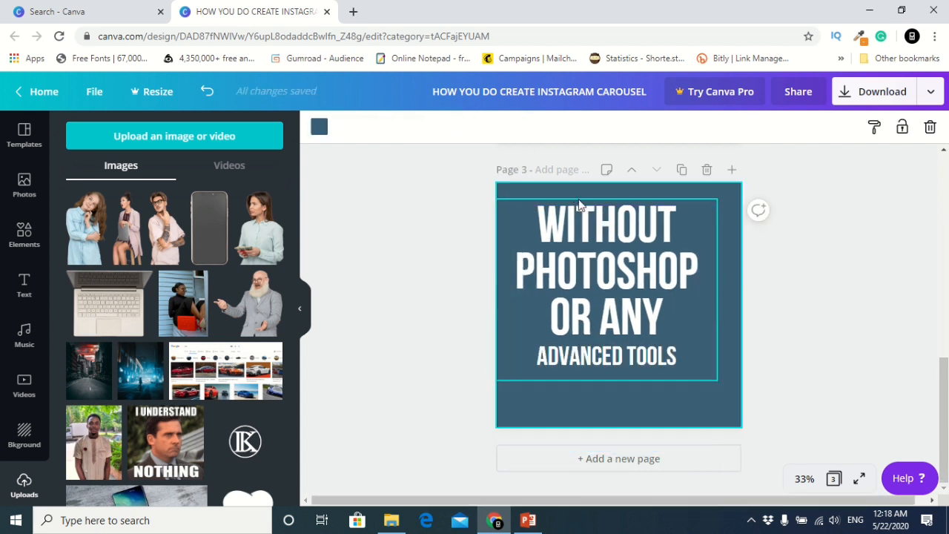
pyautogui.moveTo(741, 378); pyautogui.dragTo(741, 333)
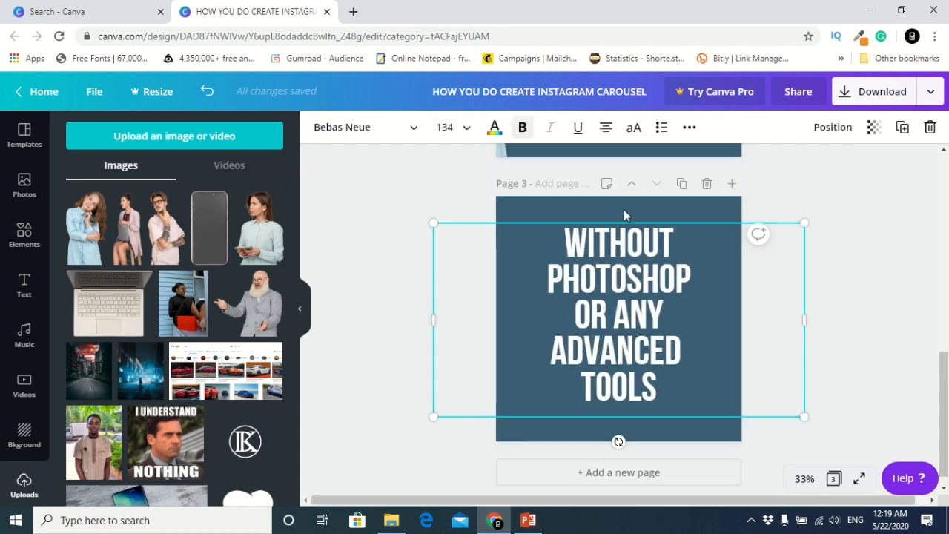
pyautogui.click(494, 128)
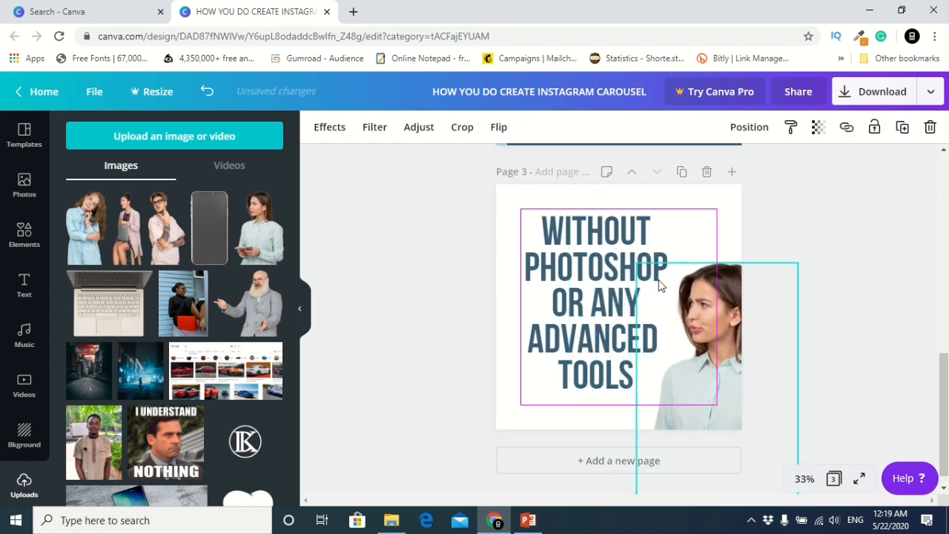
# Place the woman photo on page 3 and download all six pages as PNG files.
pyautogui.click(593, 303)
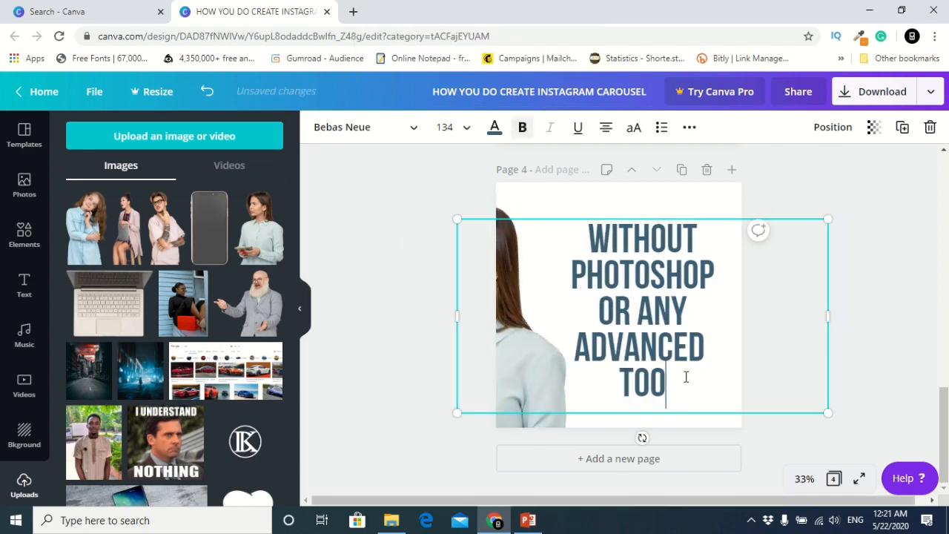
pyautogui.click(881, 92)
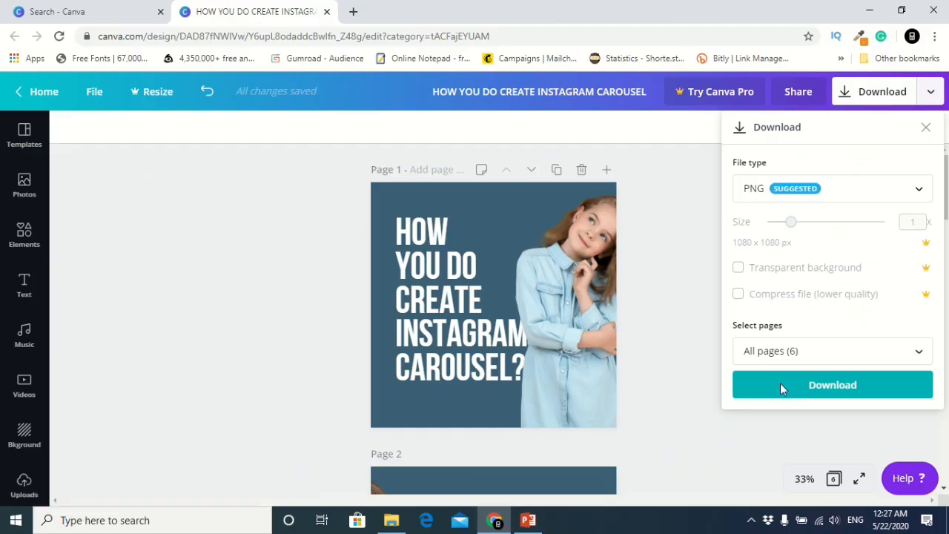
pyautogui.click(832, 384)
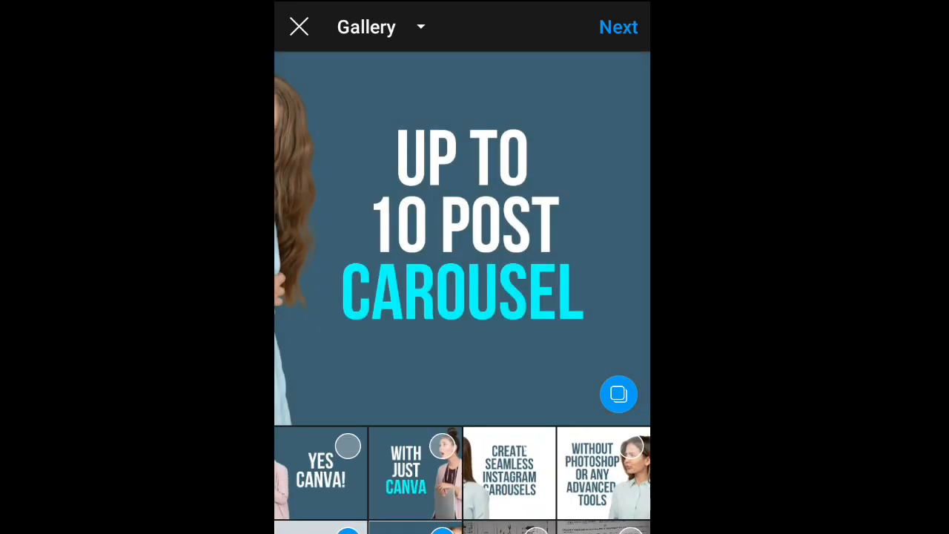
# Select the six downloaded carousel slides in order in the Instagram gallery.
pyautogui.click(603, 472)
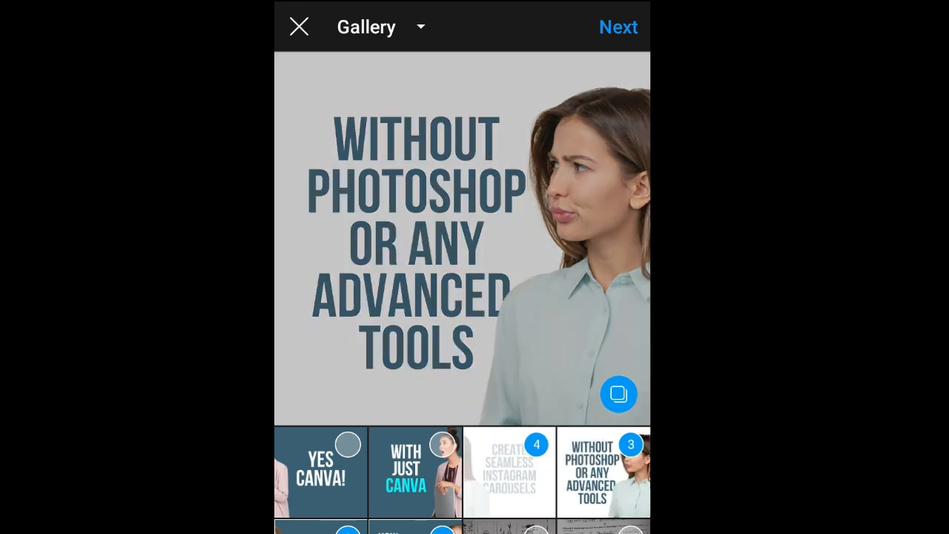
pyautogui.click(321, 471)
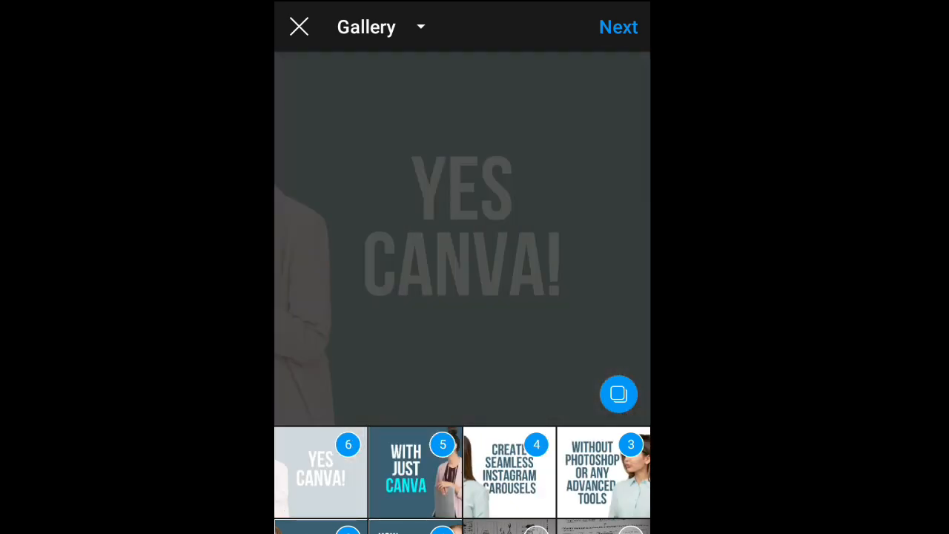